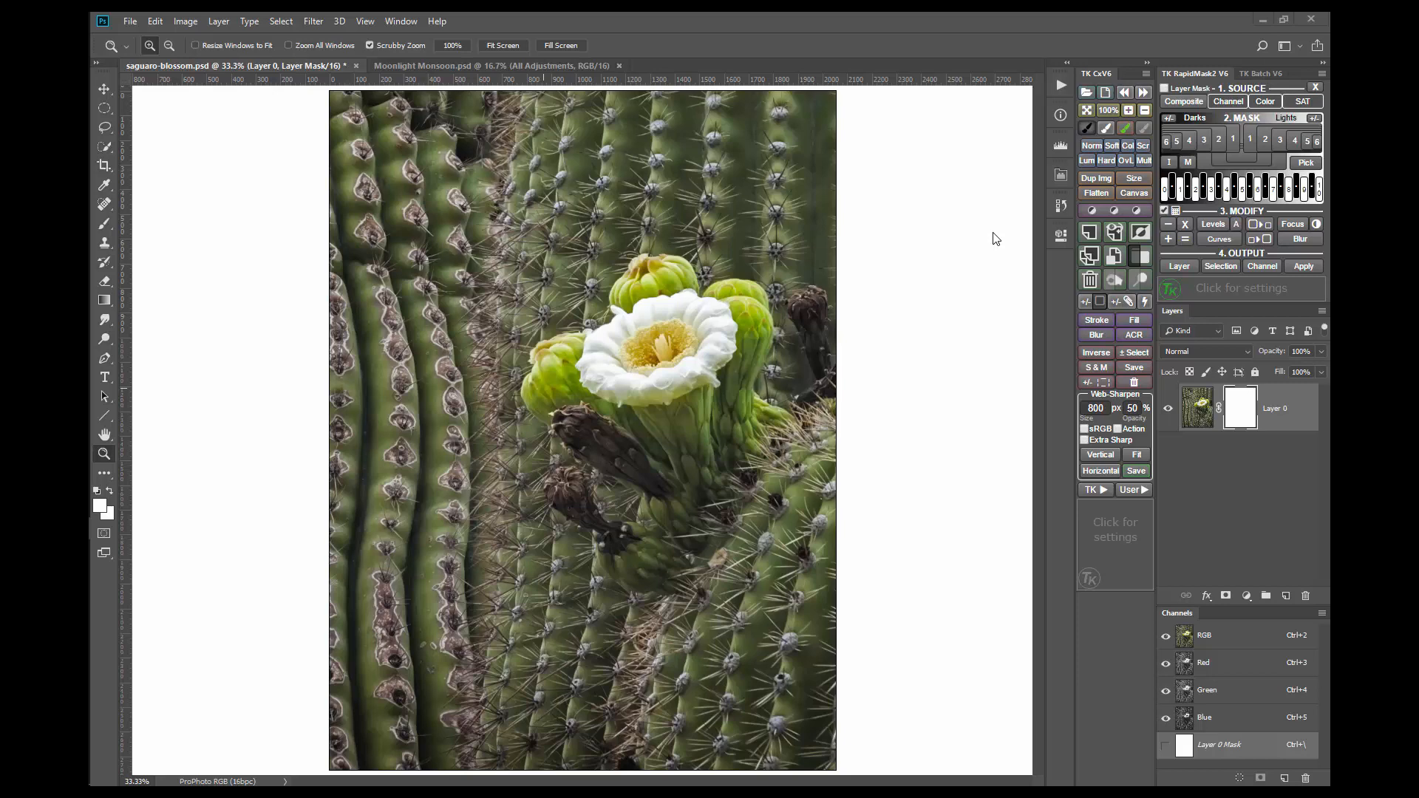
mouse_move(1000, 235)
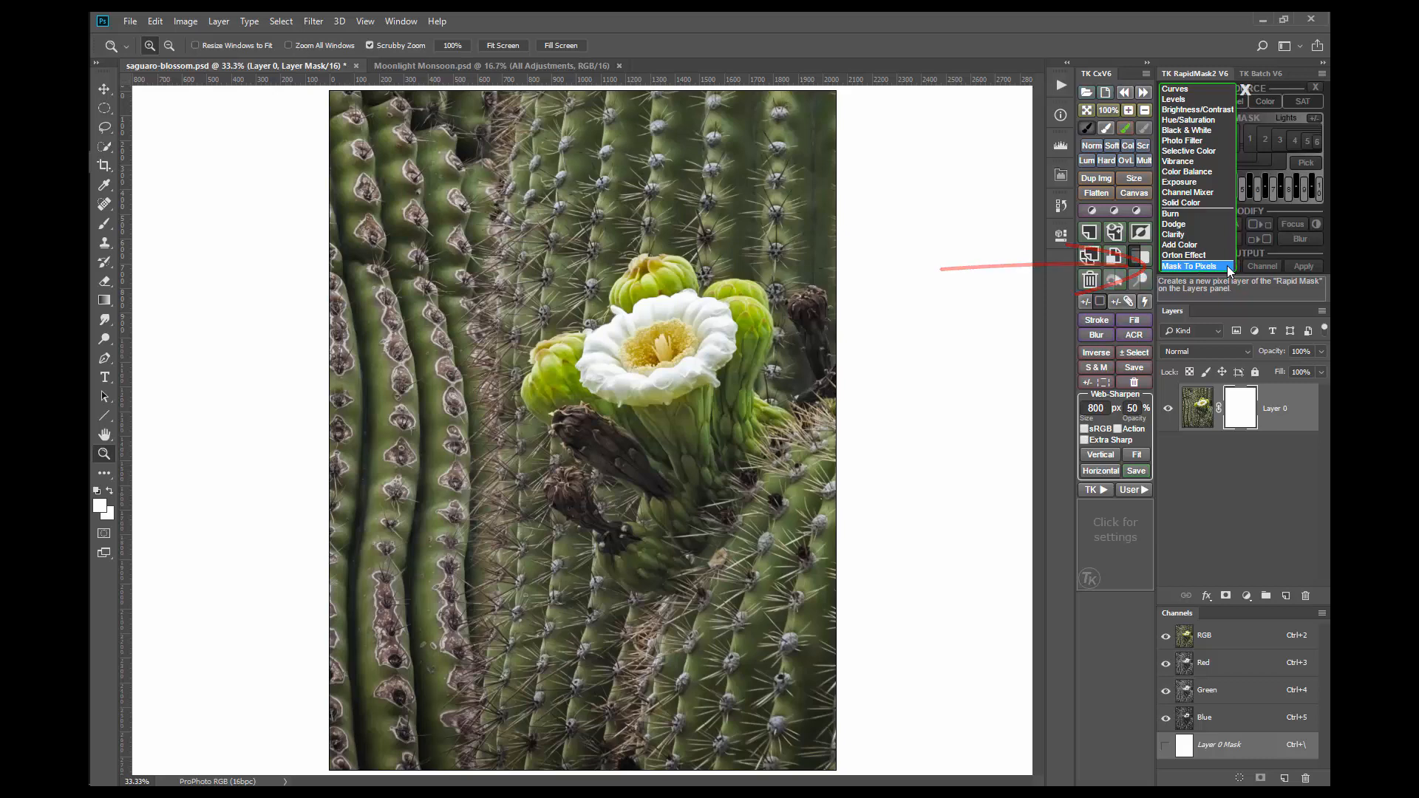
- Build a Lights-1 luminosity mask from the Composite image and open Levels on it
left_click(1190, 266)
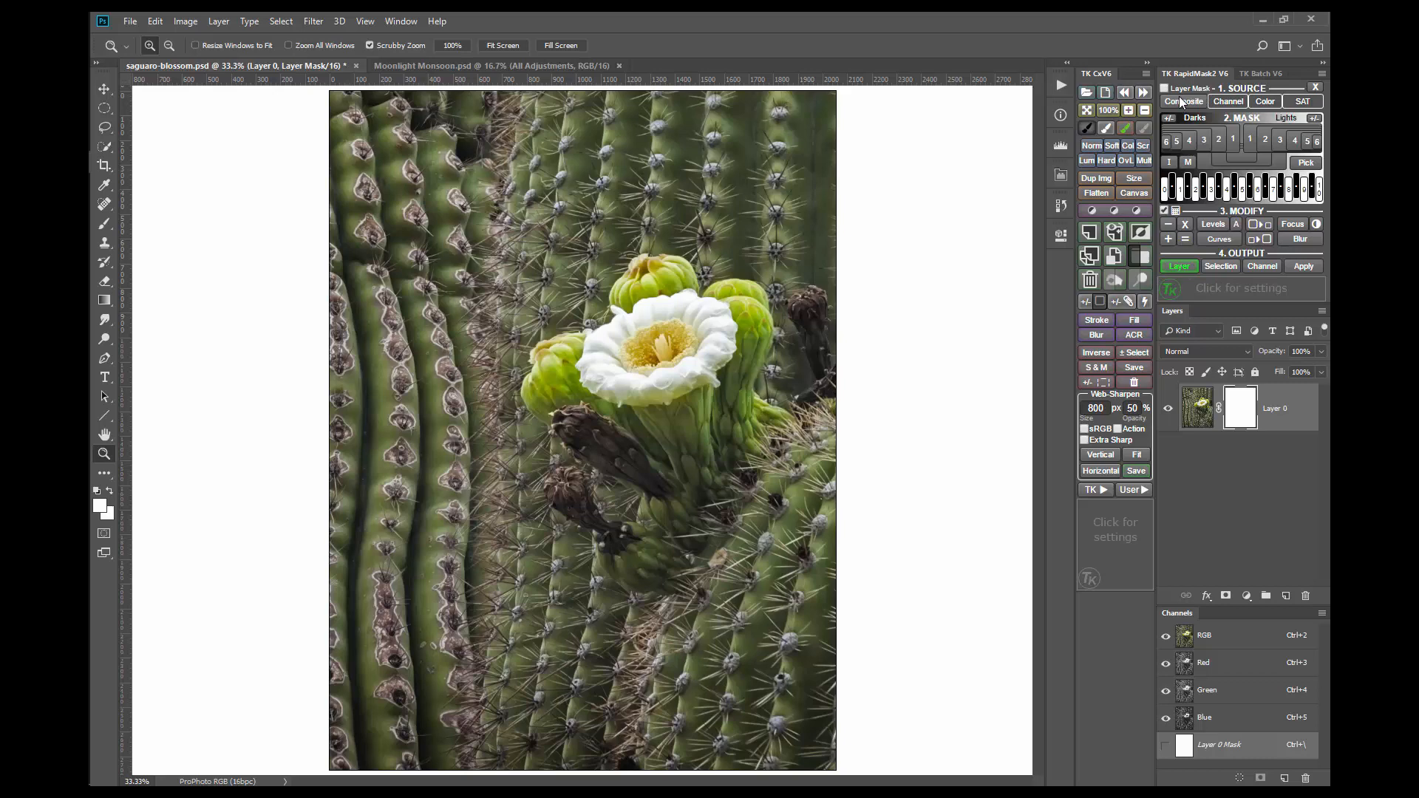
left_click(1184, 101)
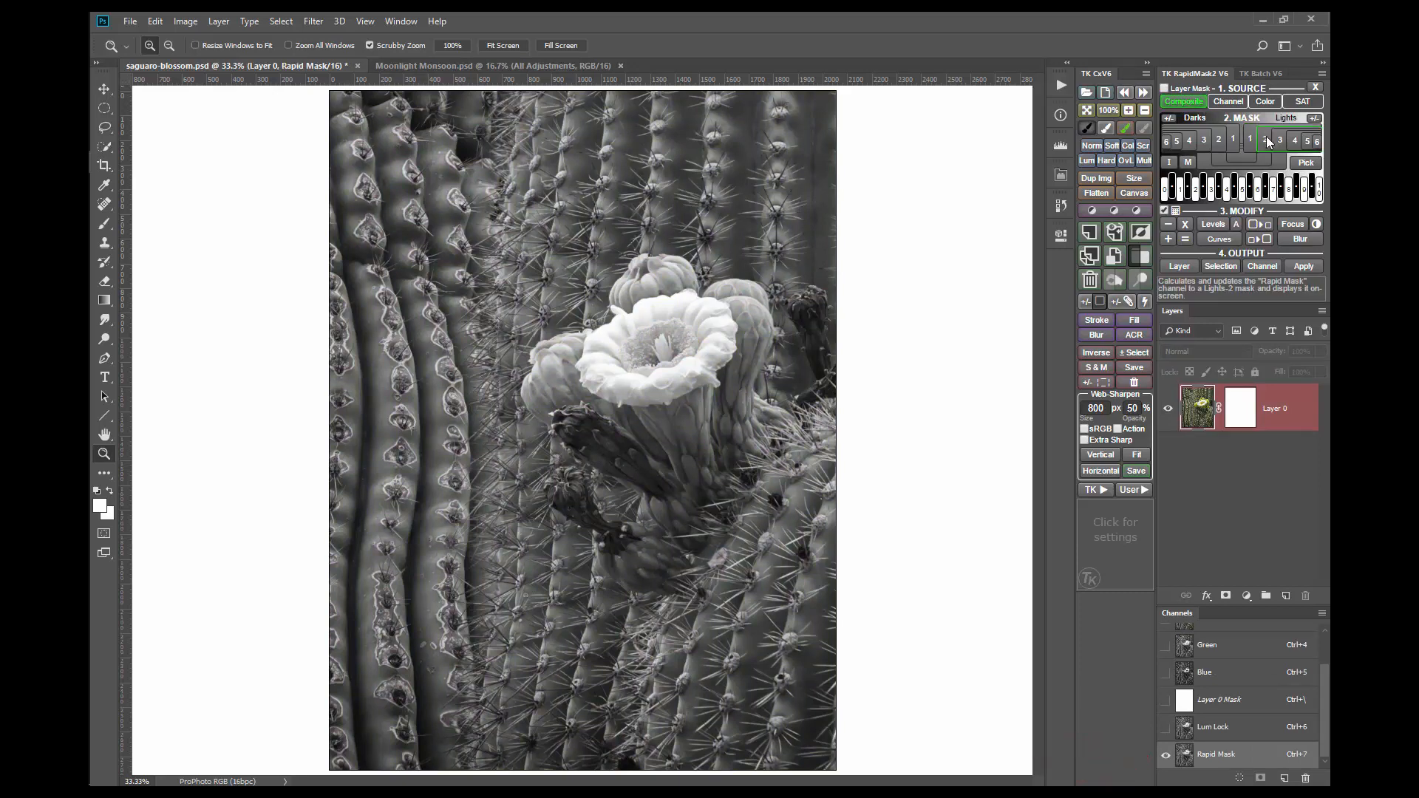
left_click(1267, 140)
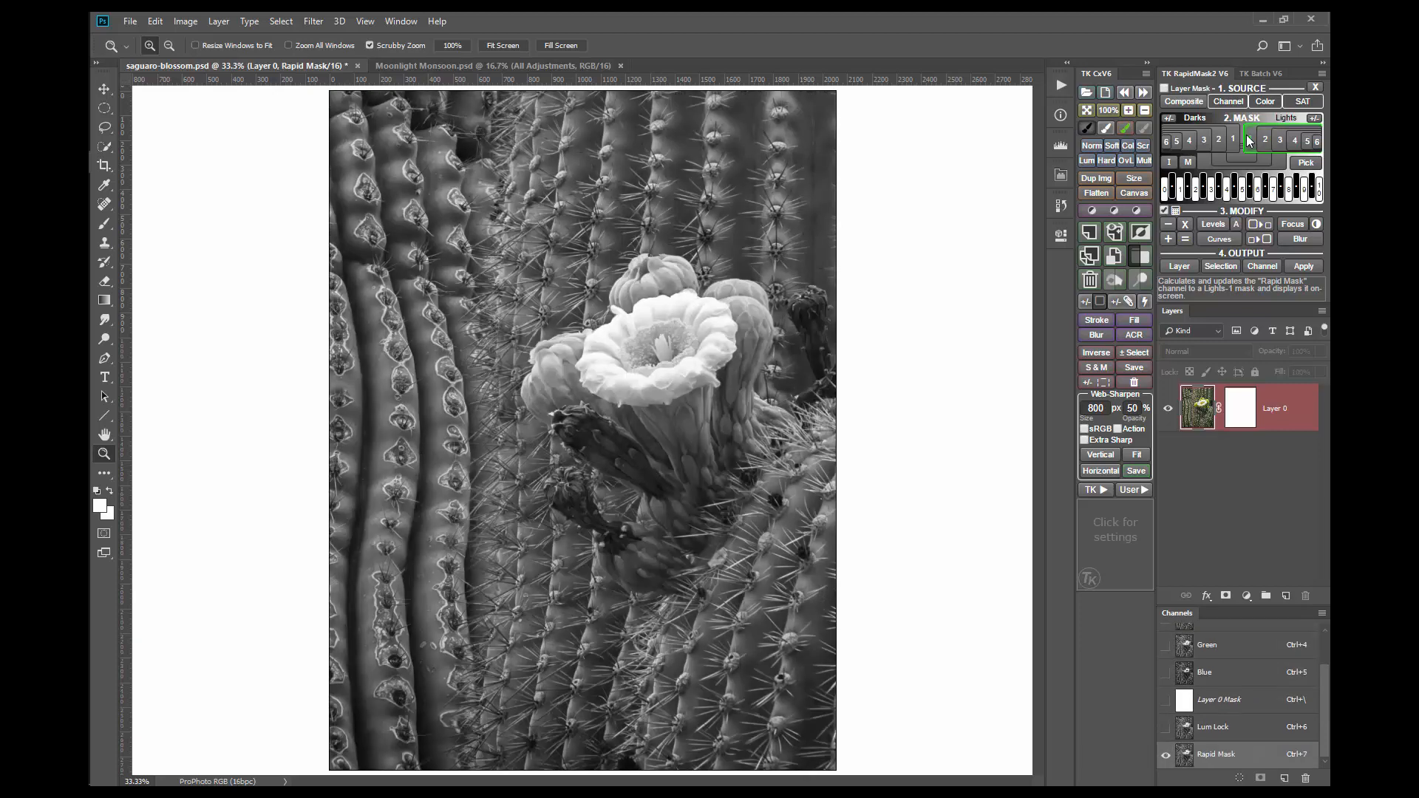
left_click(1213, 224)
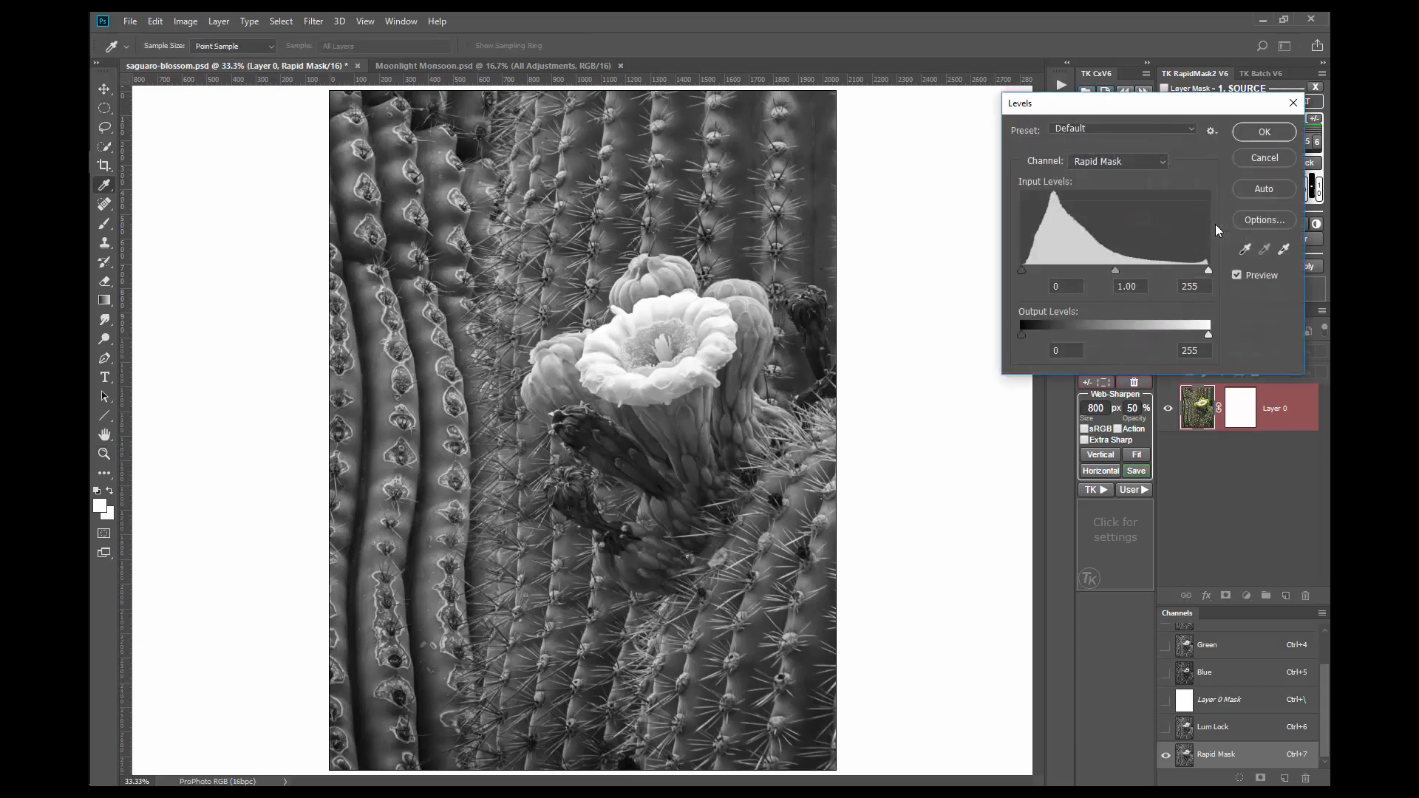
- Darken the Lights-1 mask by setting the Levels midtone to 0.66 and confirming
left_click_drag(1116, 271, 1128, 271)
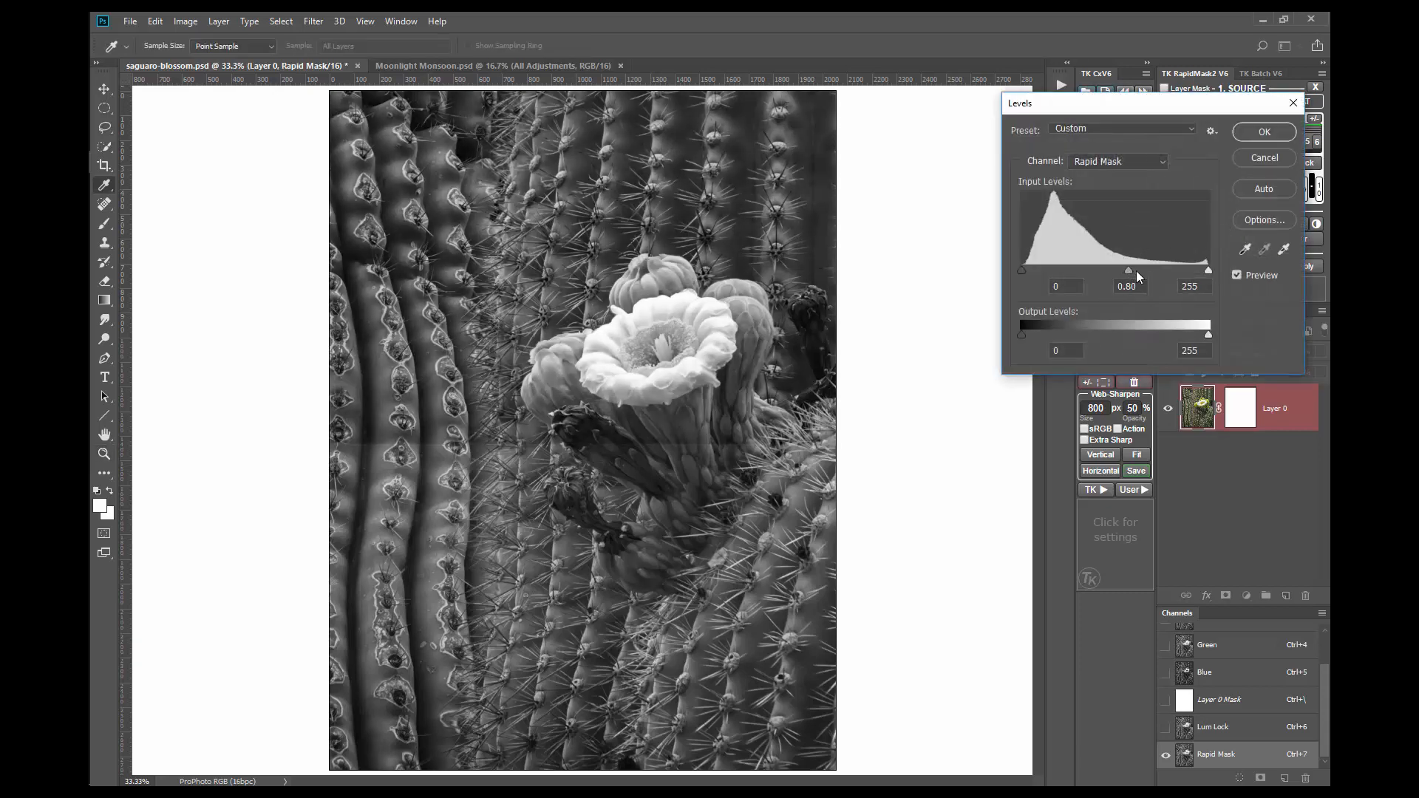
left_click_drag(1128, 270, 1145, 270)
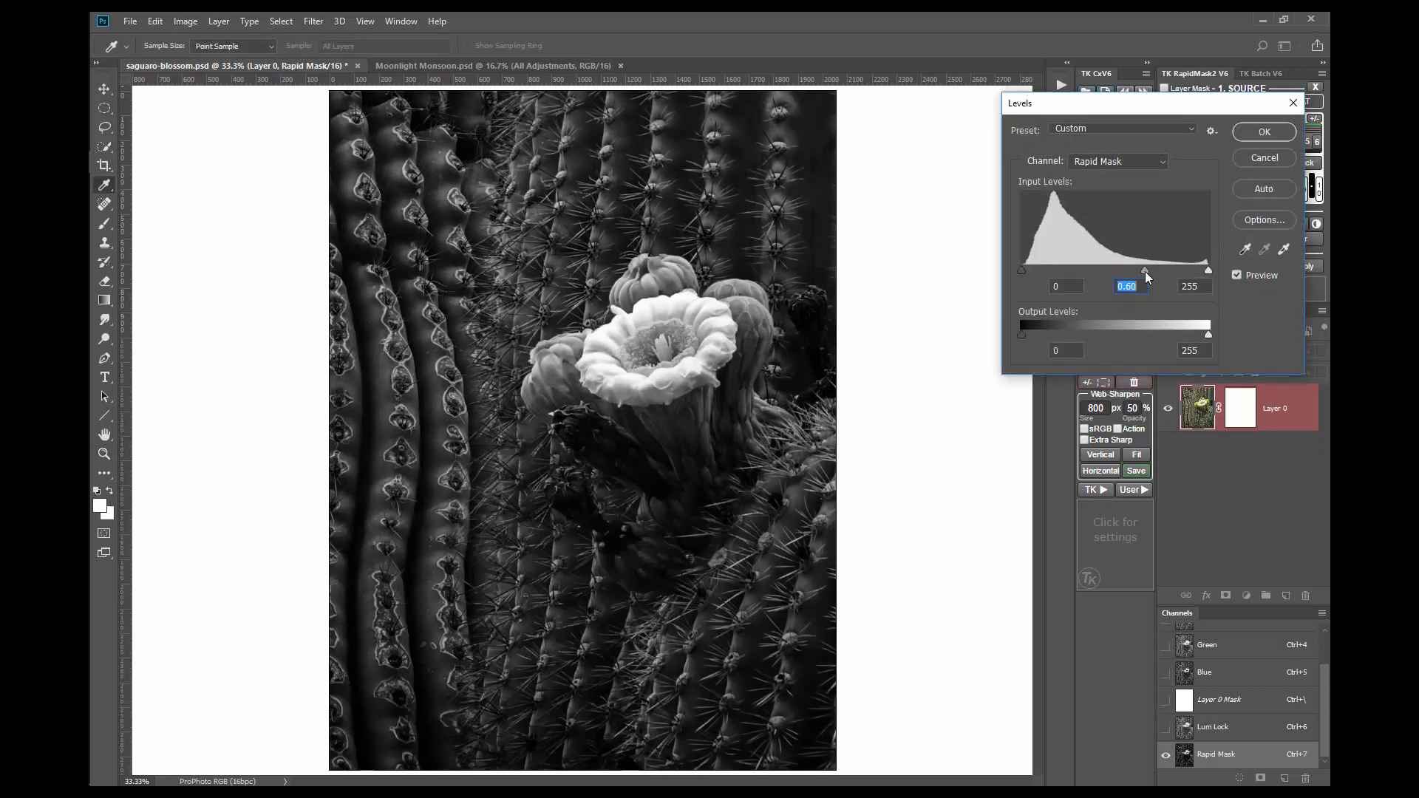
left_click_drag(1146, 270, 1138, 270)
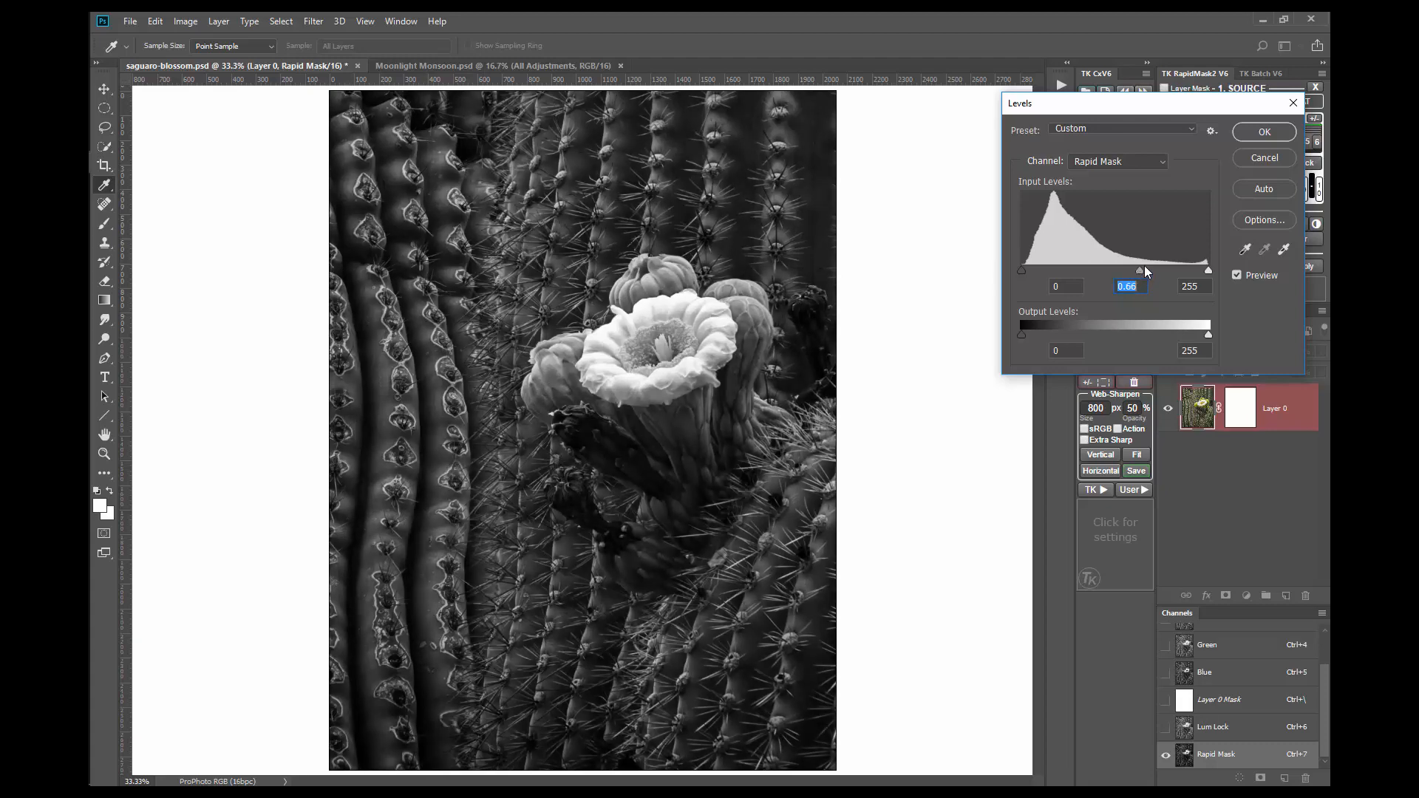
left_click(1264, 131)
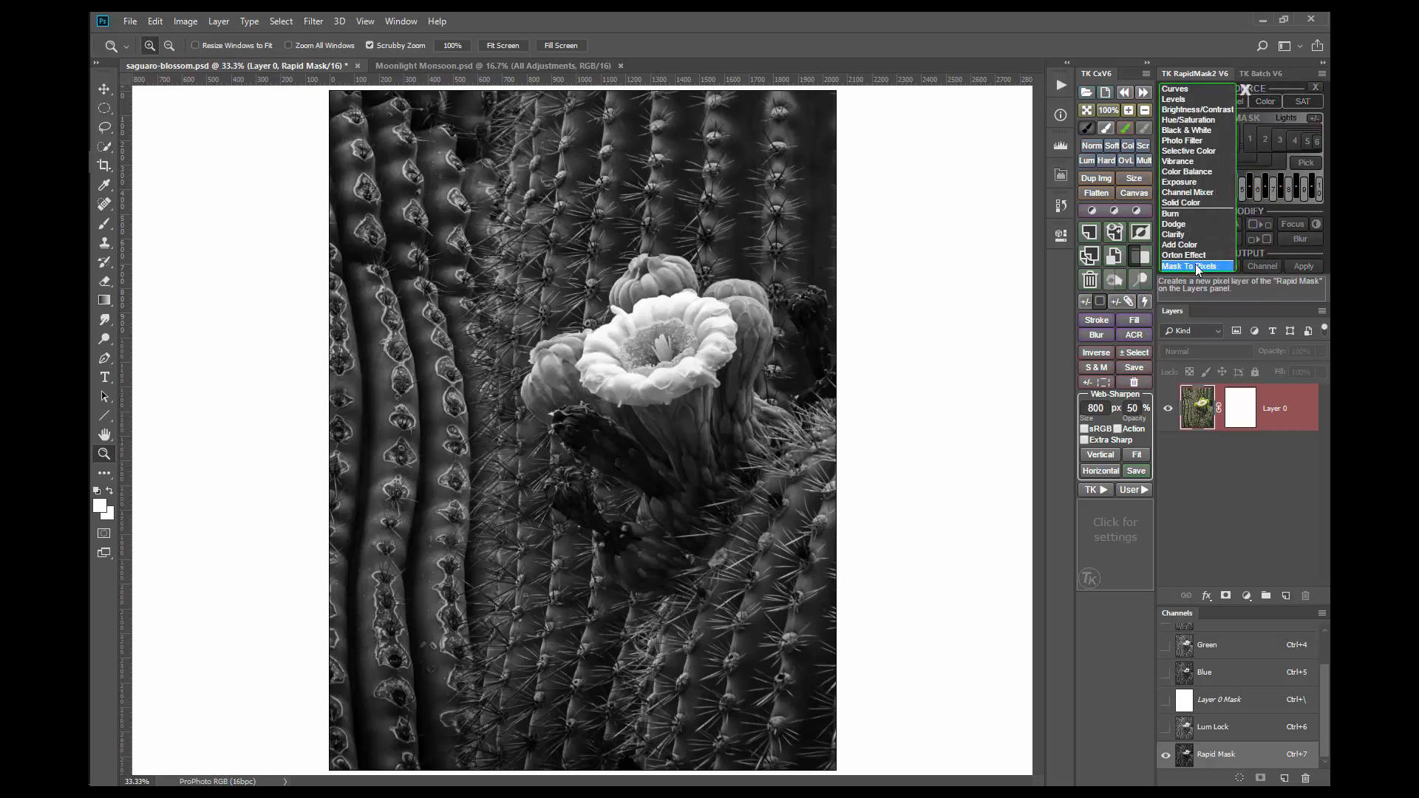
- Output the darkened mask as a Mask to Pixels layer, then generate a new zone mask
left_click(1194, 266)
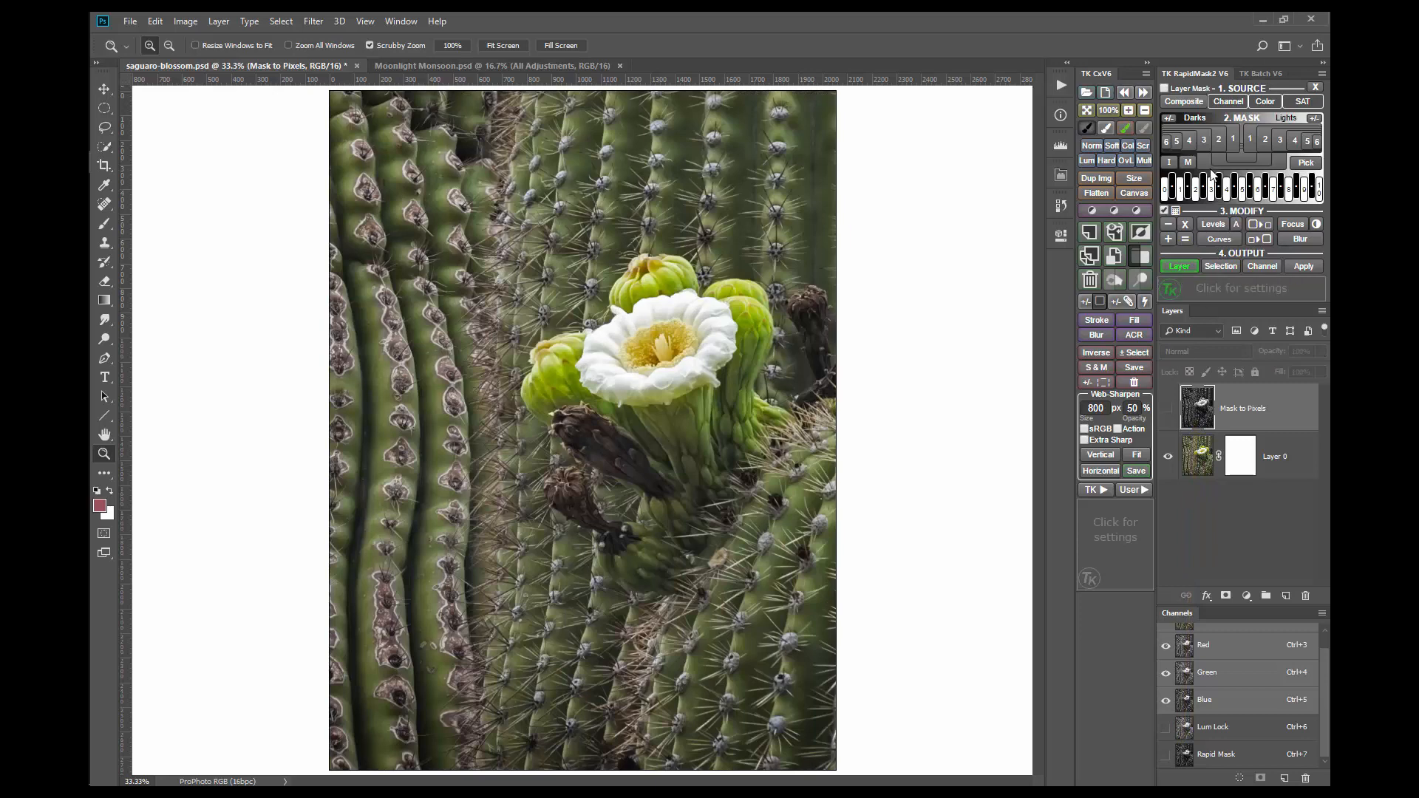
left_click(1184, 101)
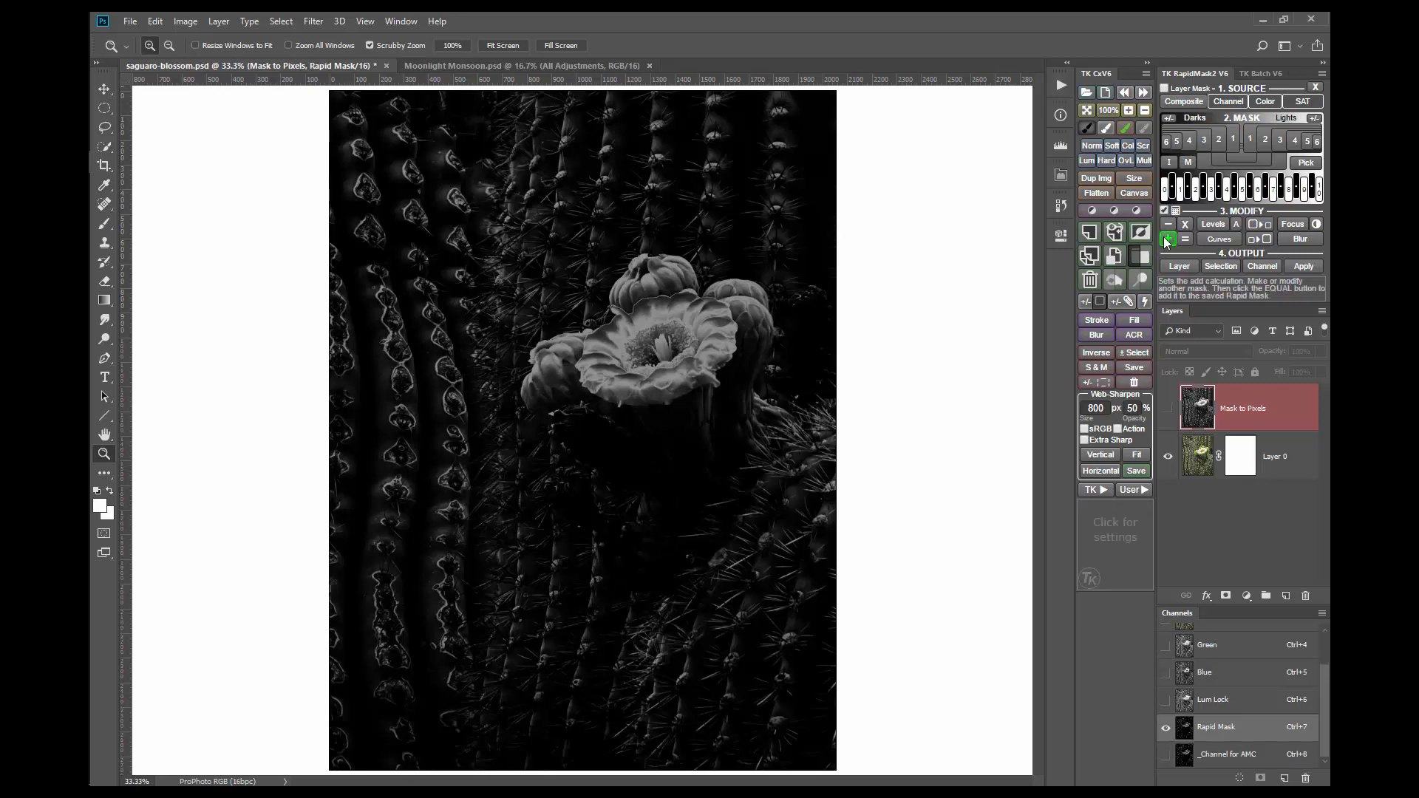
- Combine a second luminosity zone into the mask and open Levels on the result
left_click(1282, 187)
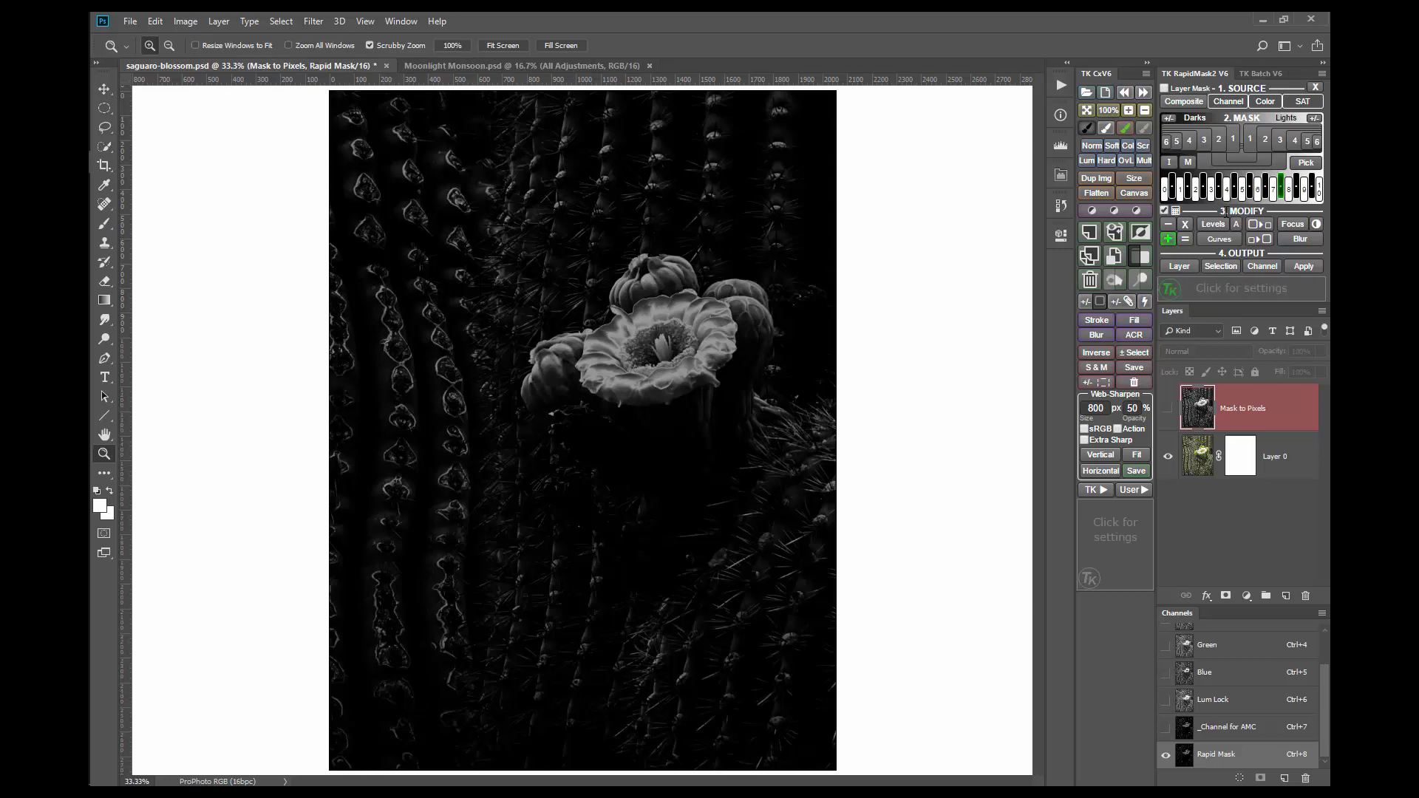
left_click(1186, 238)
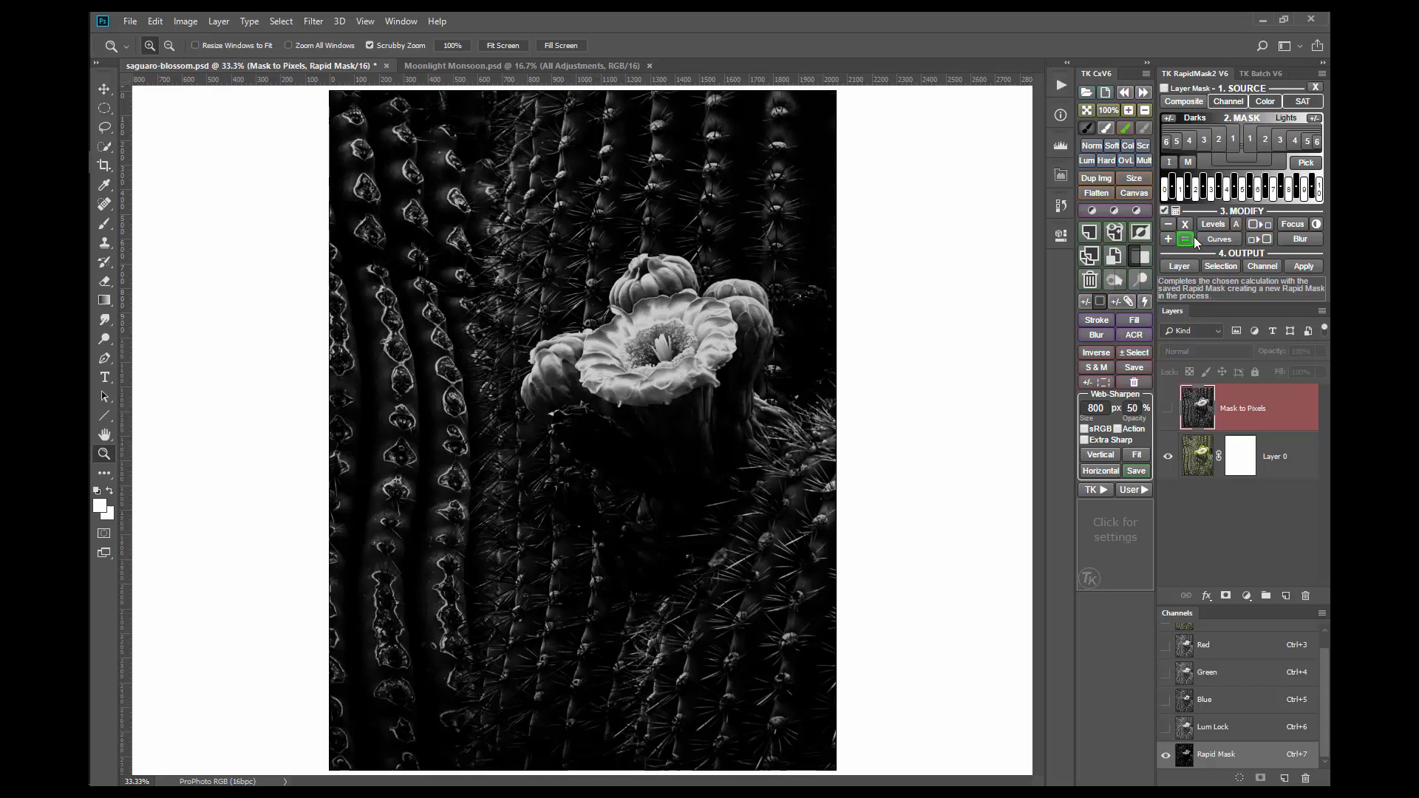
left_click(1213, 223)
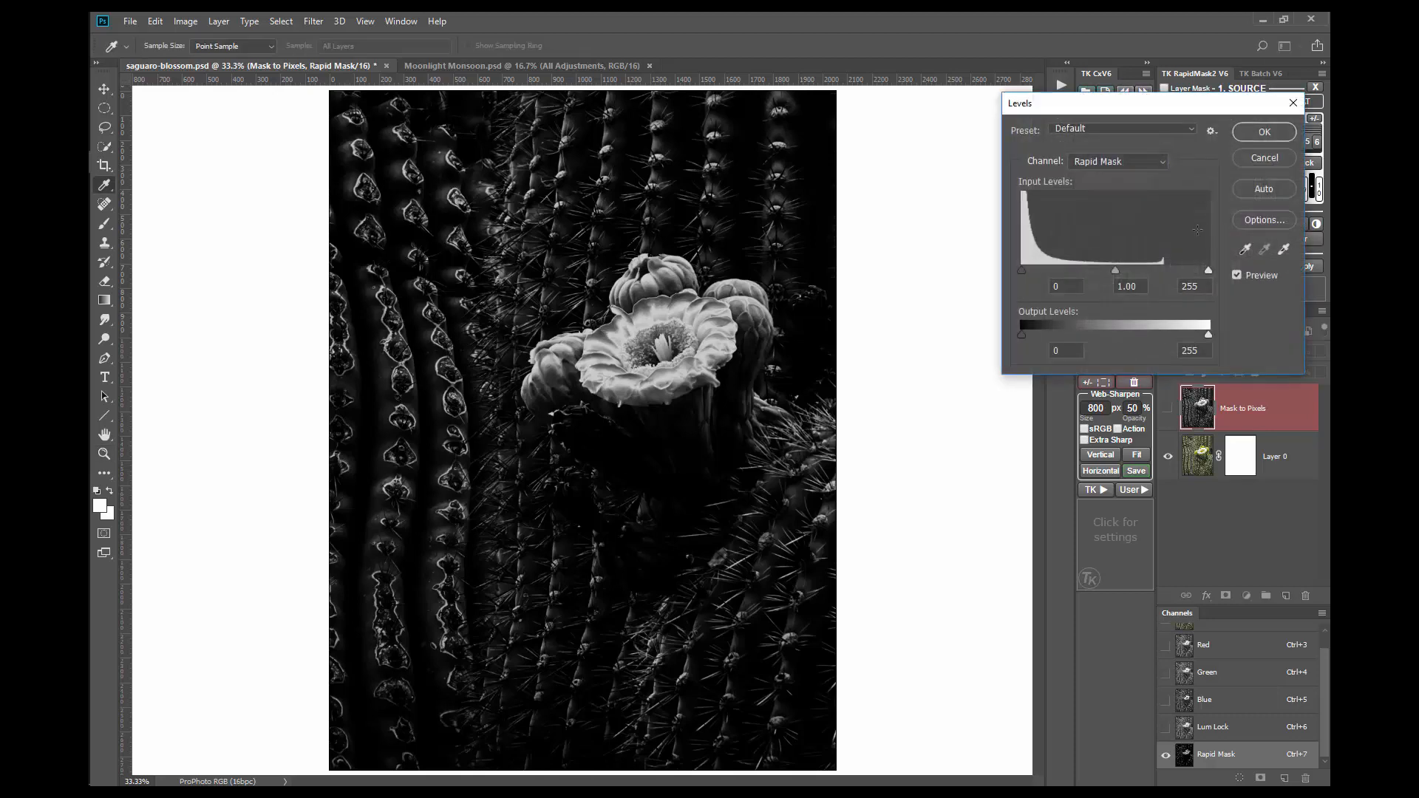
- Brighten the combined mask by setting the Levels midtone to 1.40 and confirming
left_click_drag(1116, 270, 1095, 270)
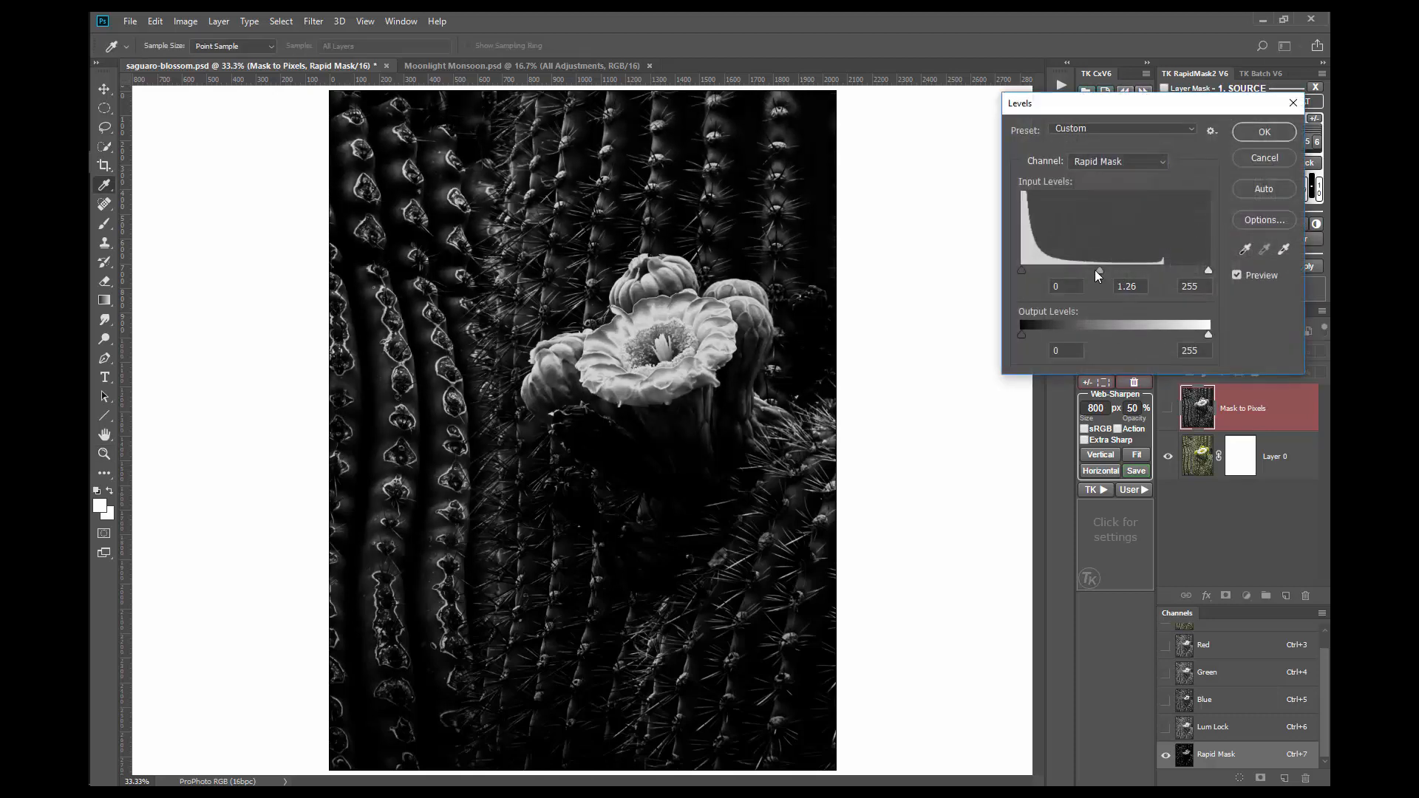
left_click_drag(1097, 270, 1091, 271)
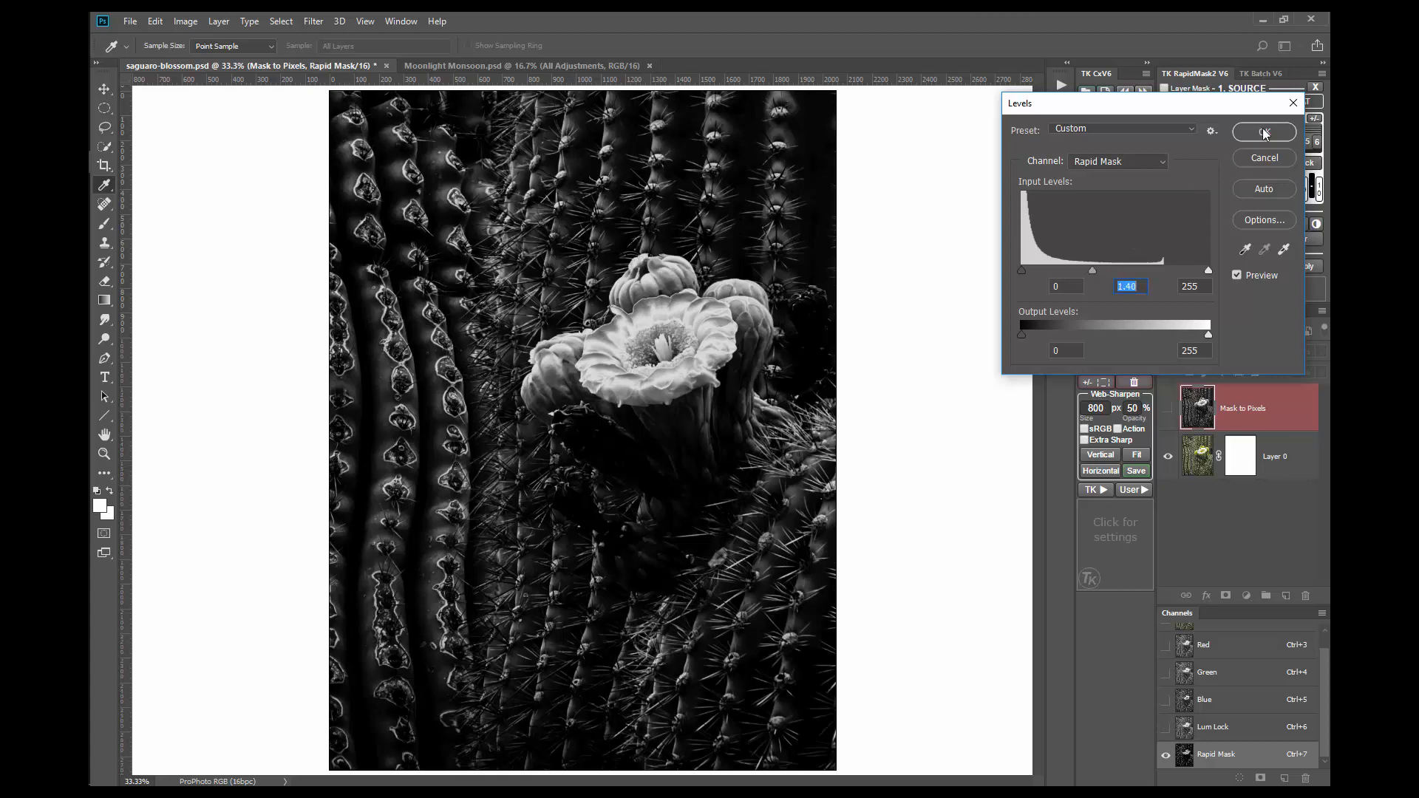
left_click(1264, 132)
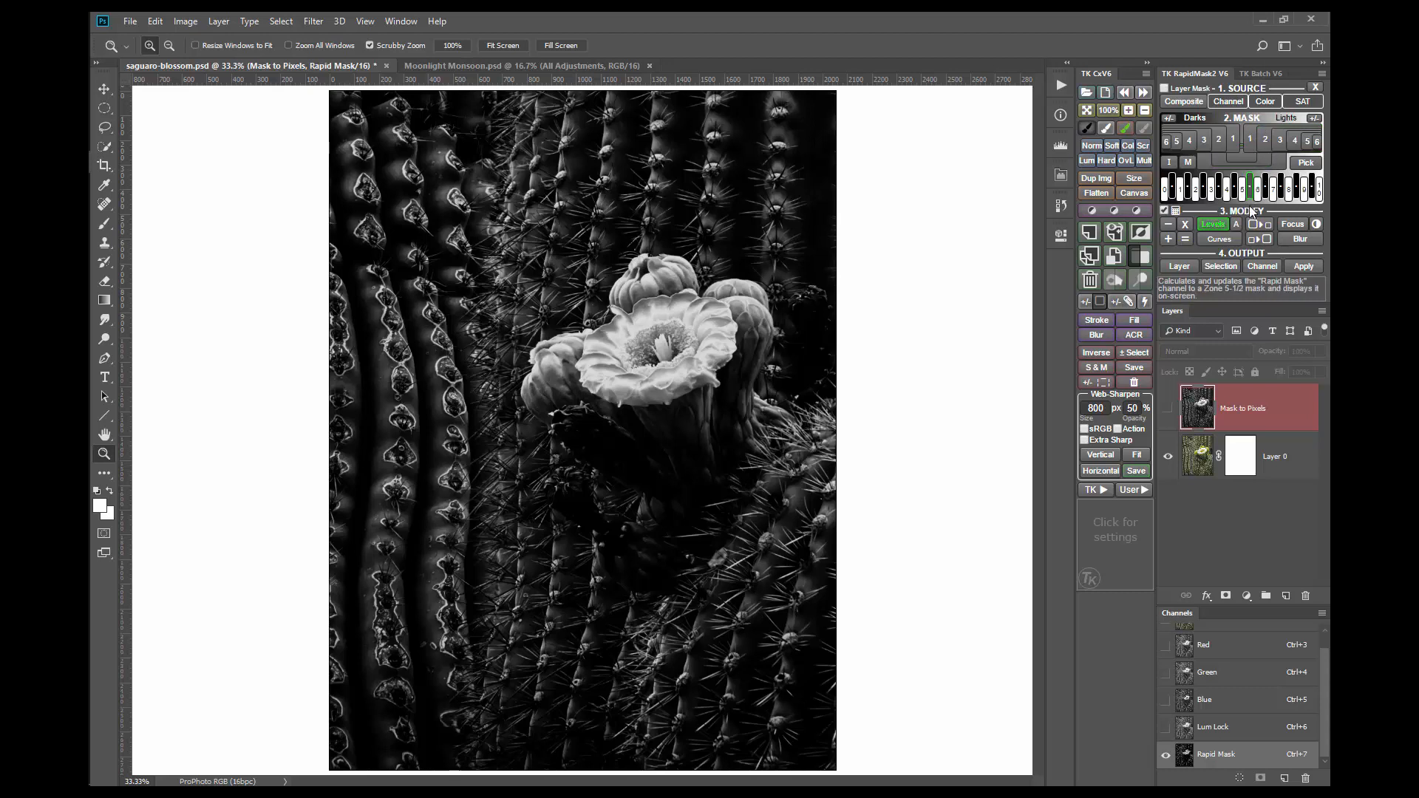
- Normalize the combined mask to full black-to-white range and output it as Mask to Pixels
left_click(1237, 223)
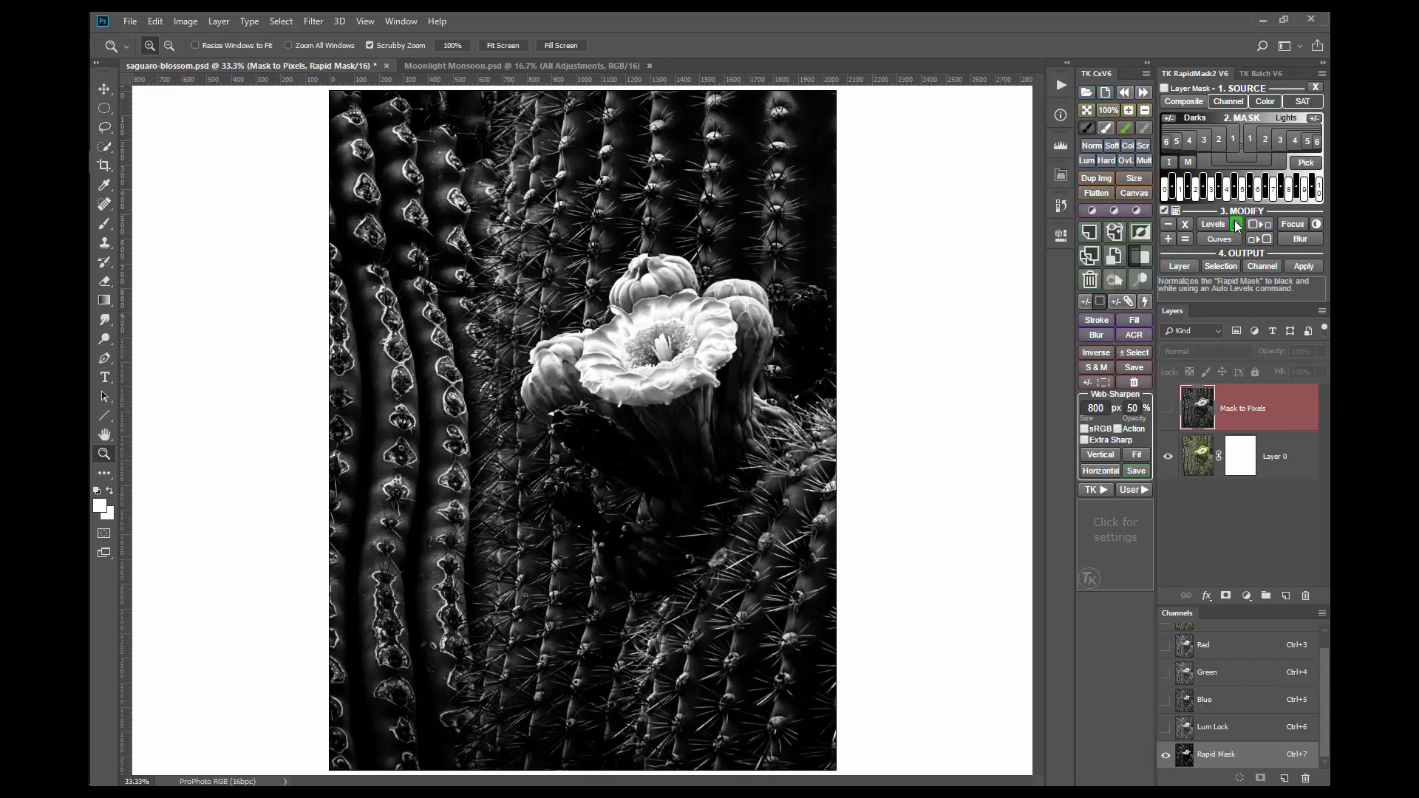
left_click(1236, 223)
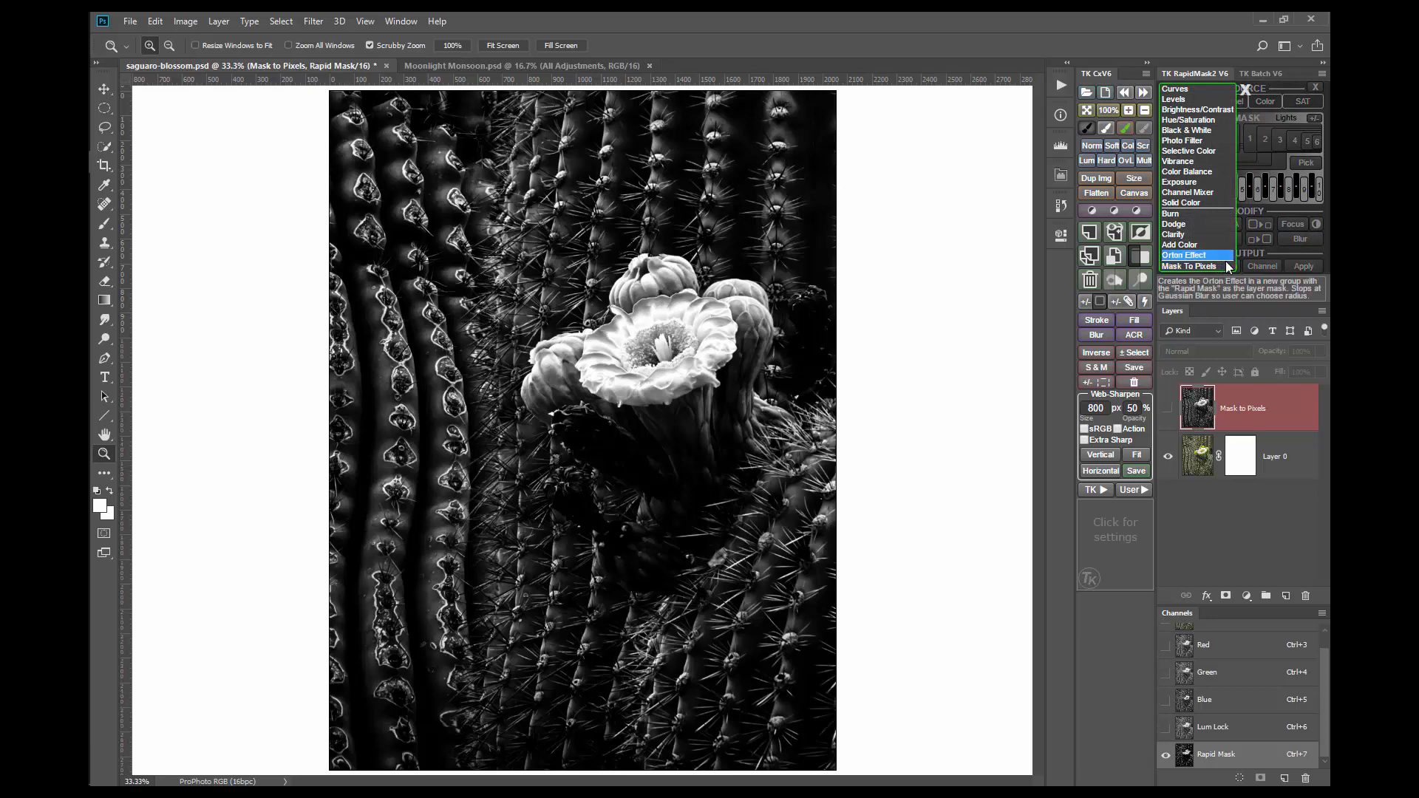
left_click(1189, 266)
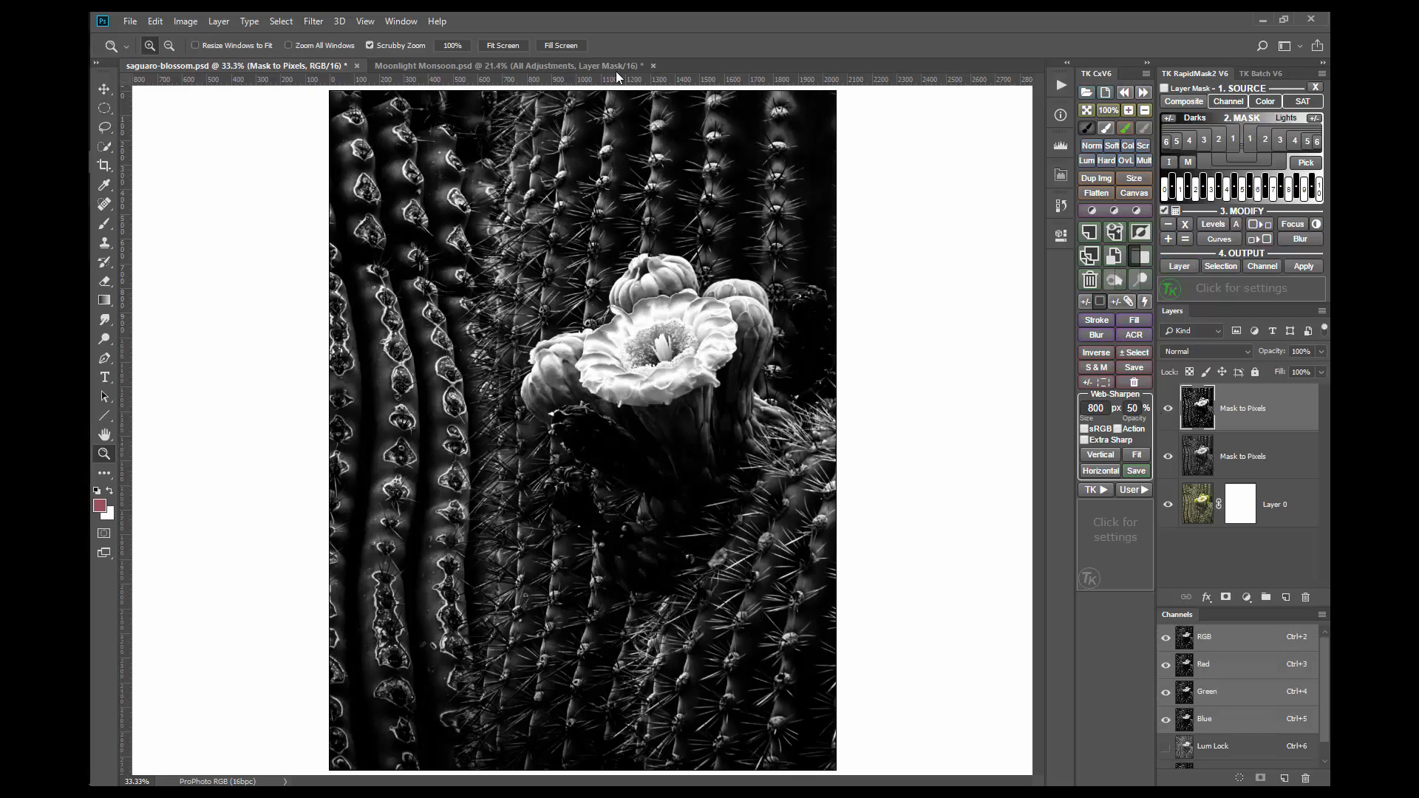
- Switch to Moonlight Monsoon.psd and start a Color-source mask on the storm photo
left_click(506, 65)
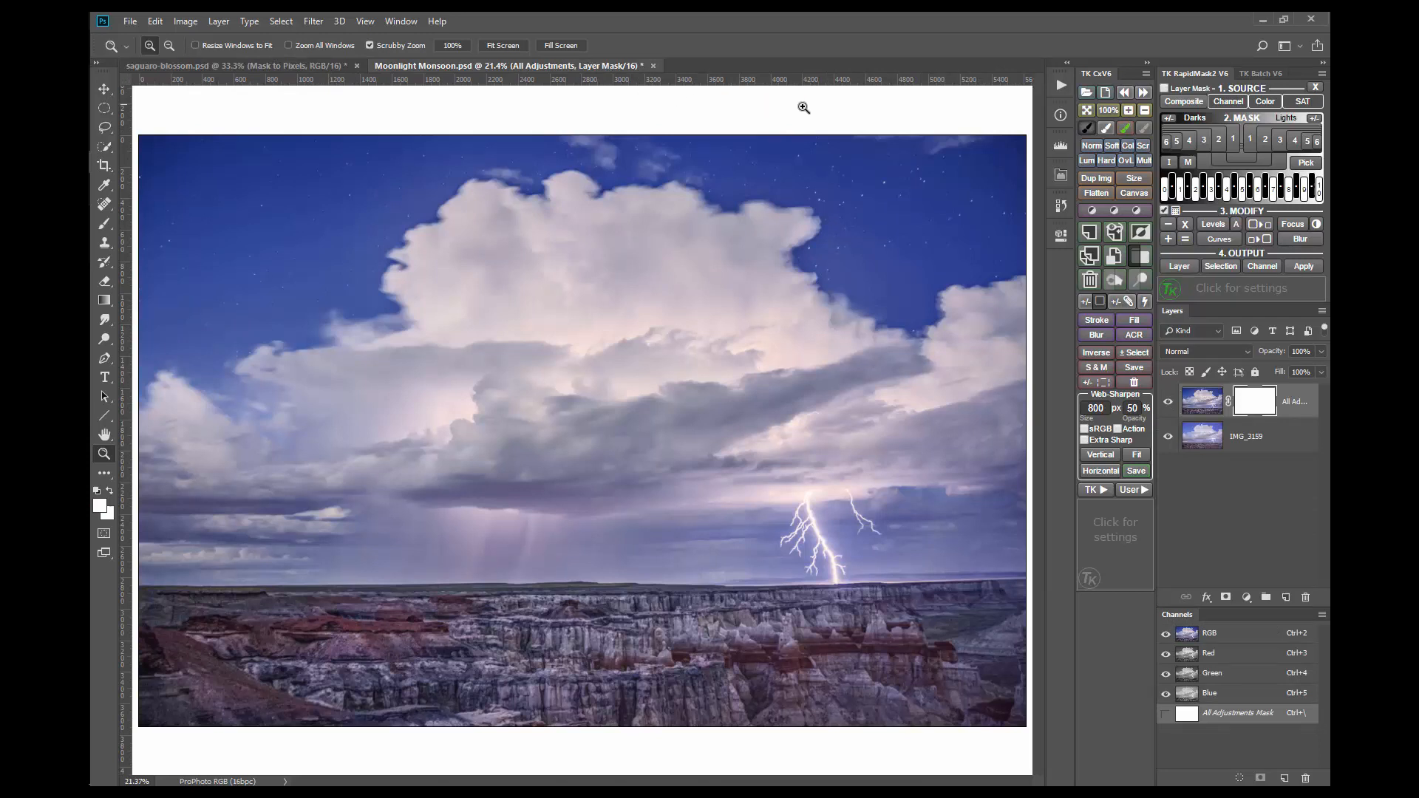
left_click(1266, 101)
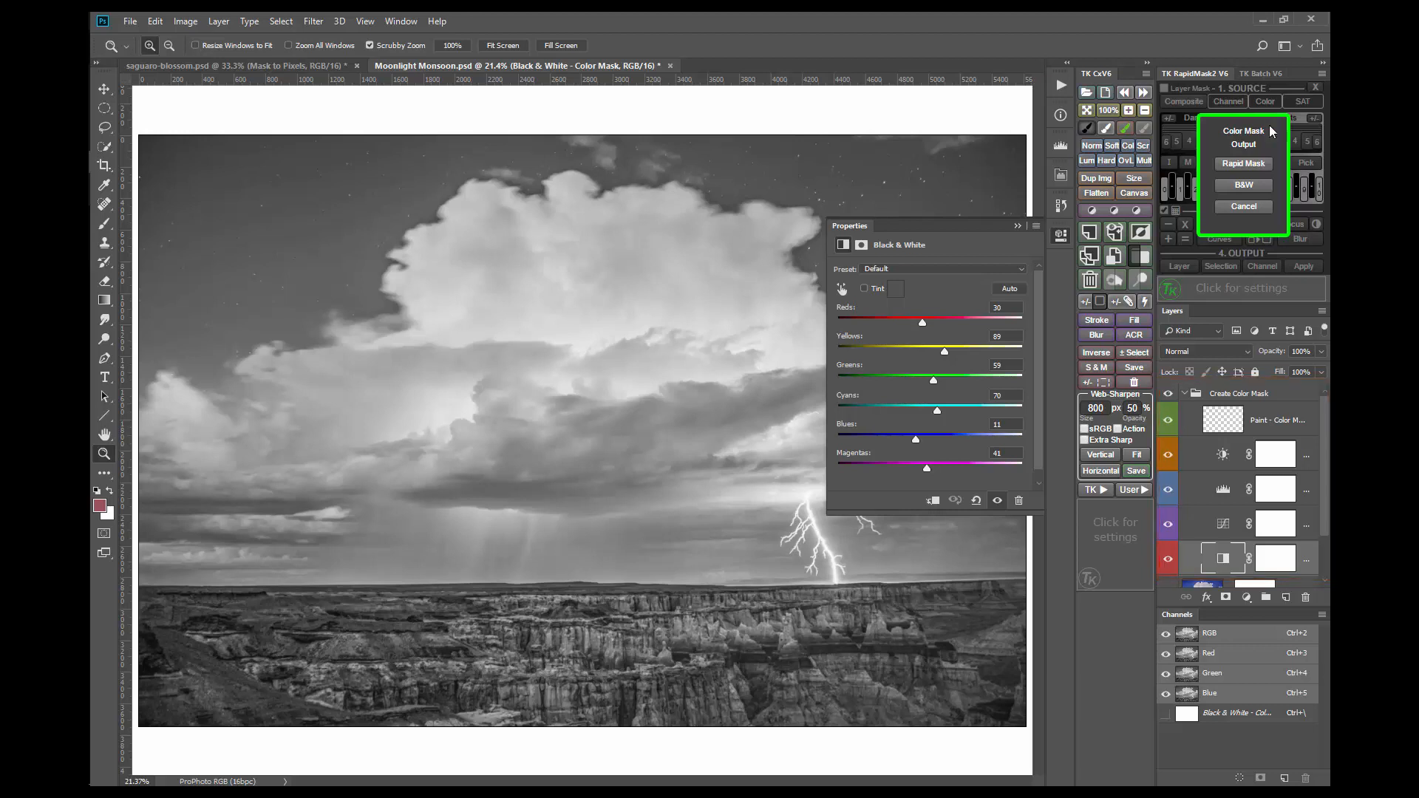
- In Black & White, drag Blues to -122 and Cyans to 34, and fine-tune Reds
left_click_drag(916, 439, 912, 439)
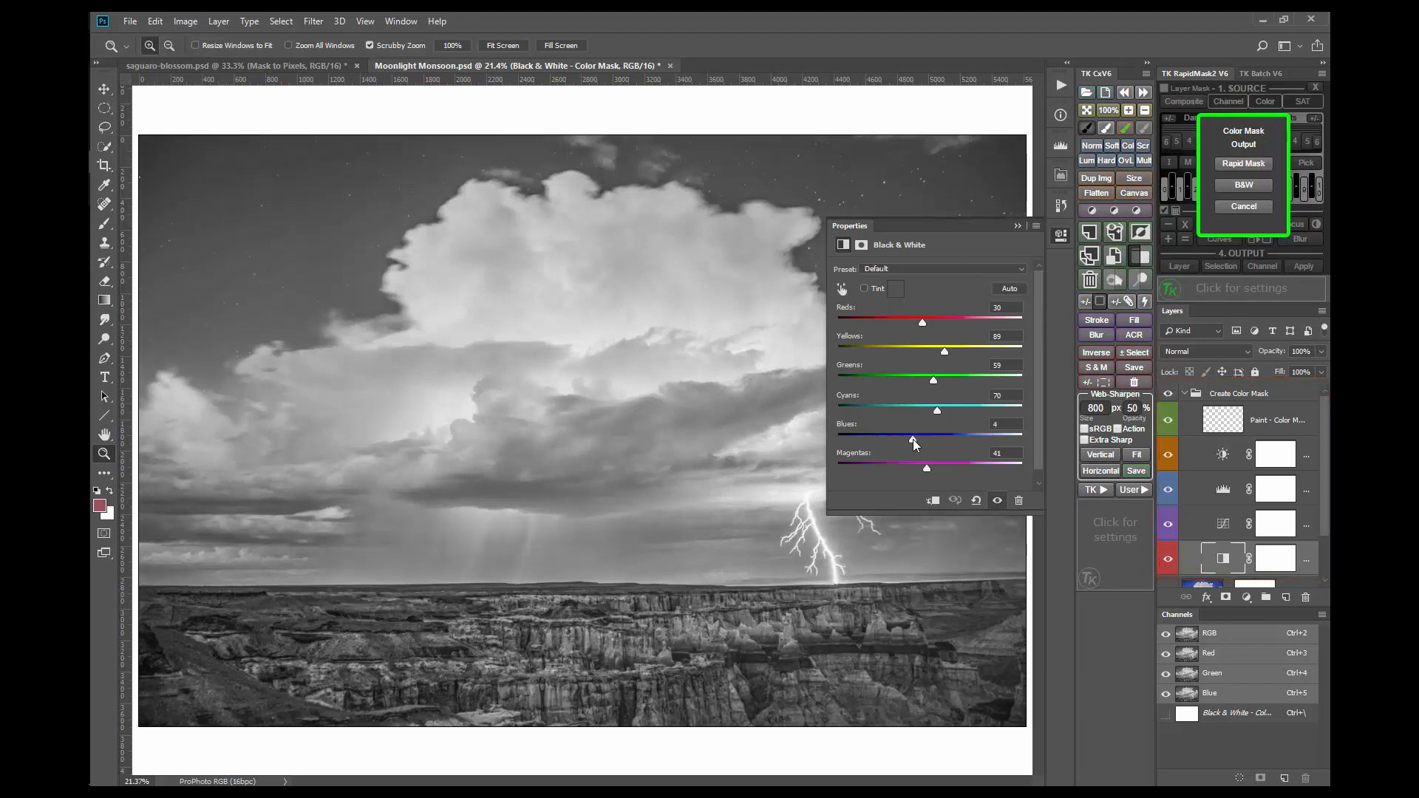
left_click_drag(912, 439, 872, 439)
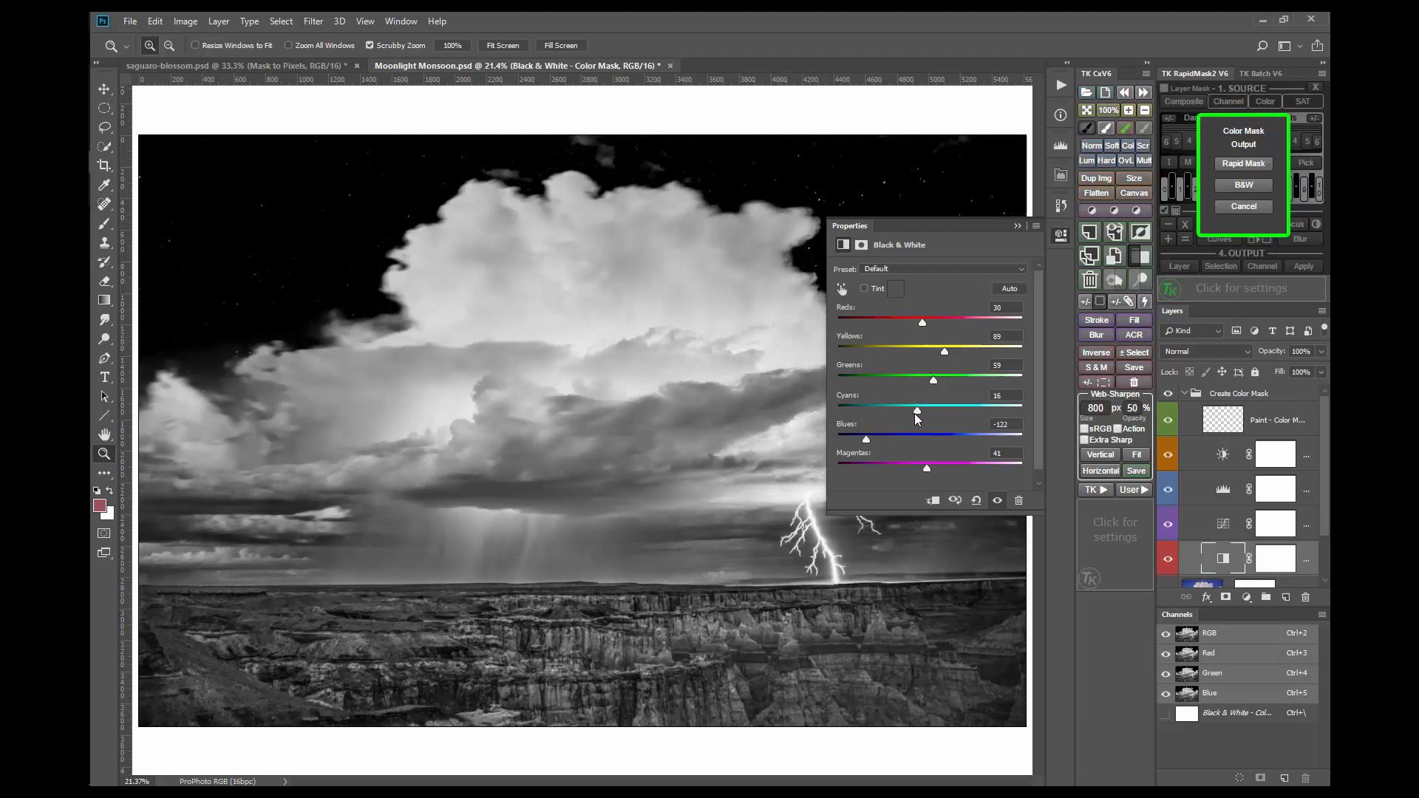
left_click_drag(914, 410, 916, 411)
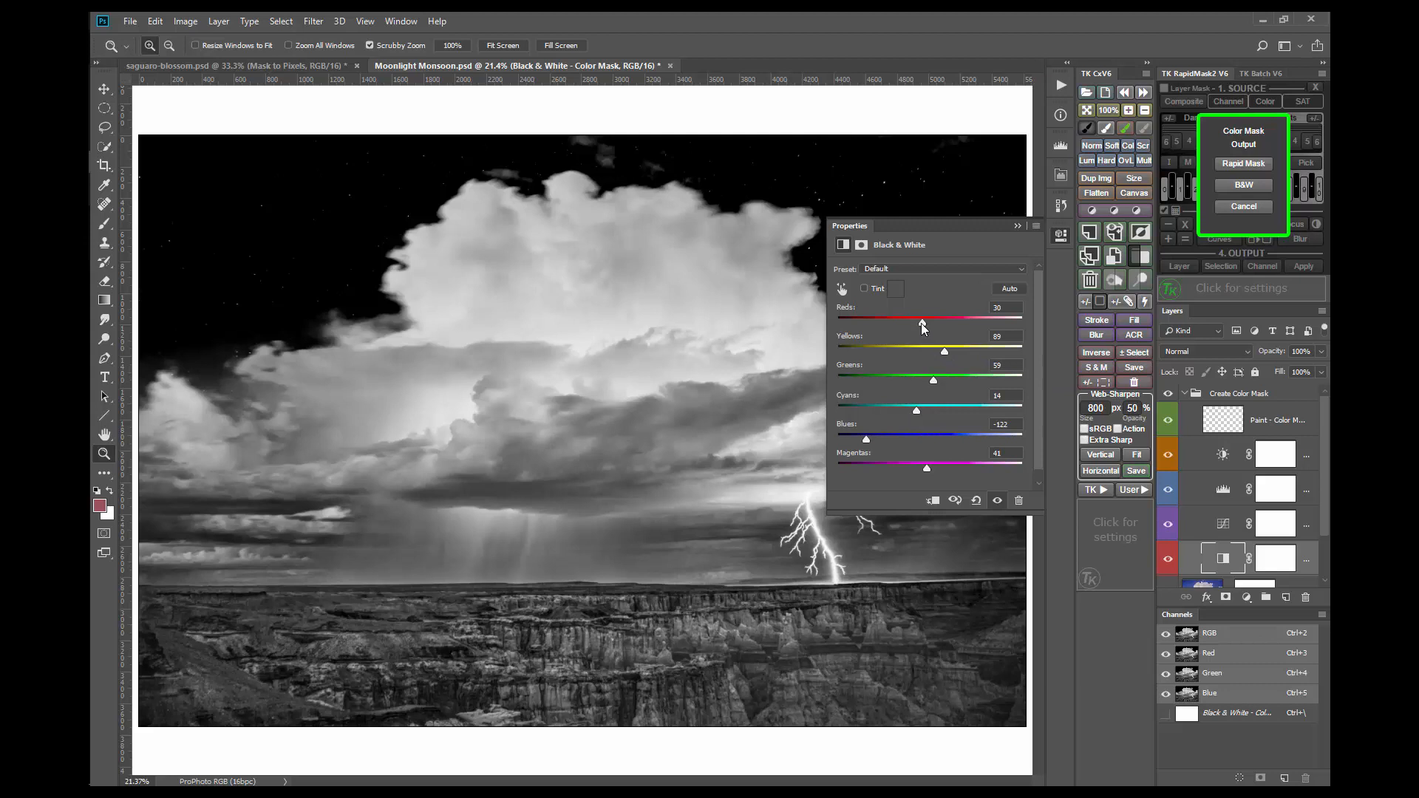
left_click_drag(922, 323, 912, 323)
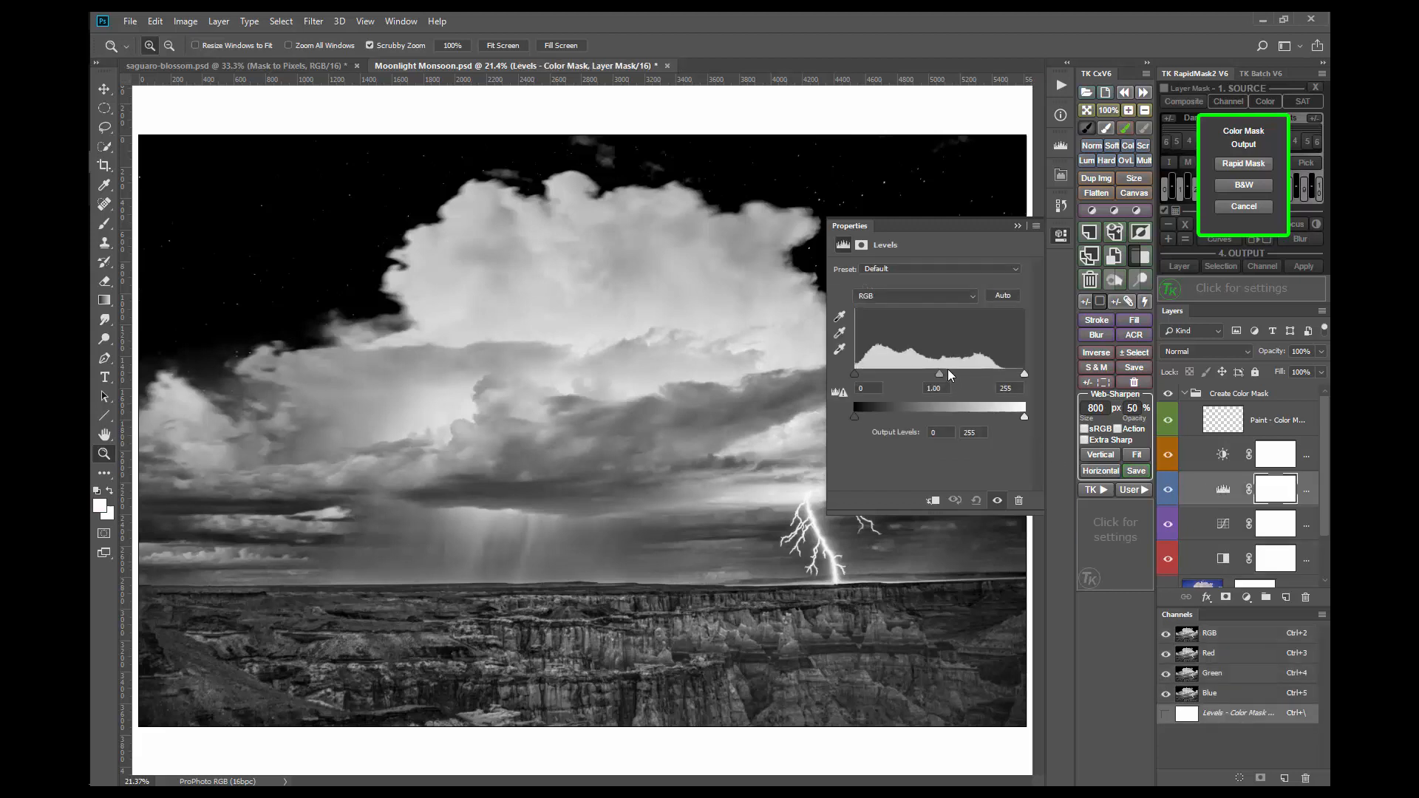
- Boost storm contrast with the Levels midtone slider and output a B&W layer group
left_click_drag(935, 374, 947, 374)
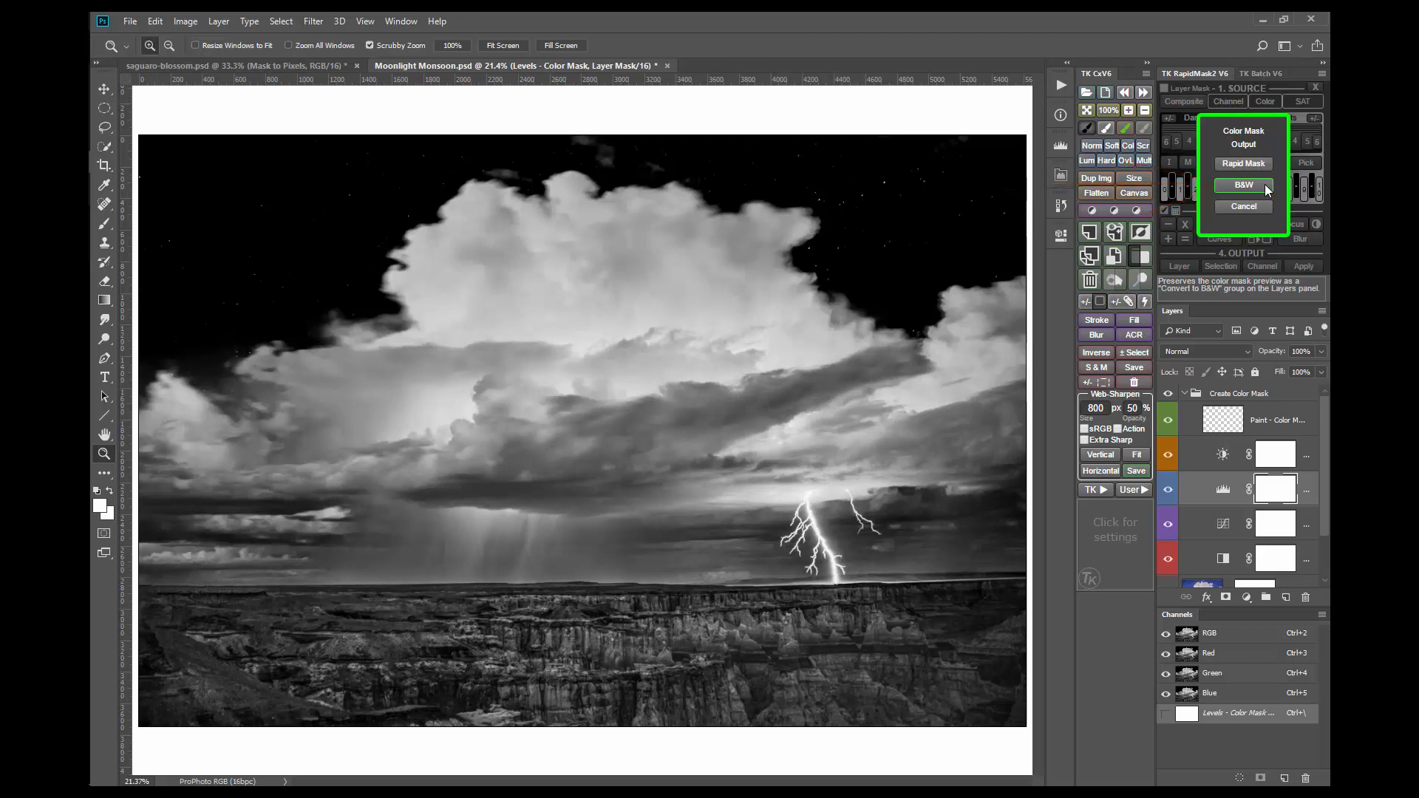
left_click(1243, 184)
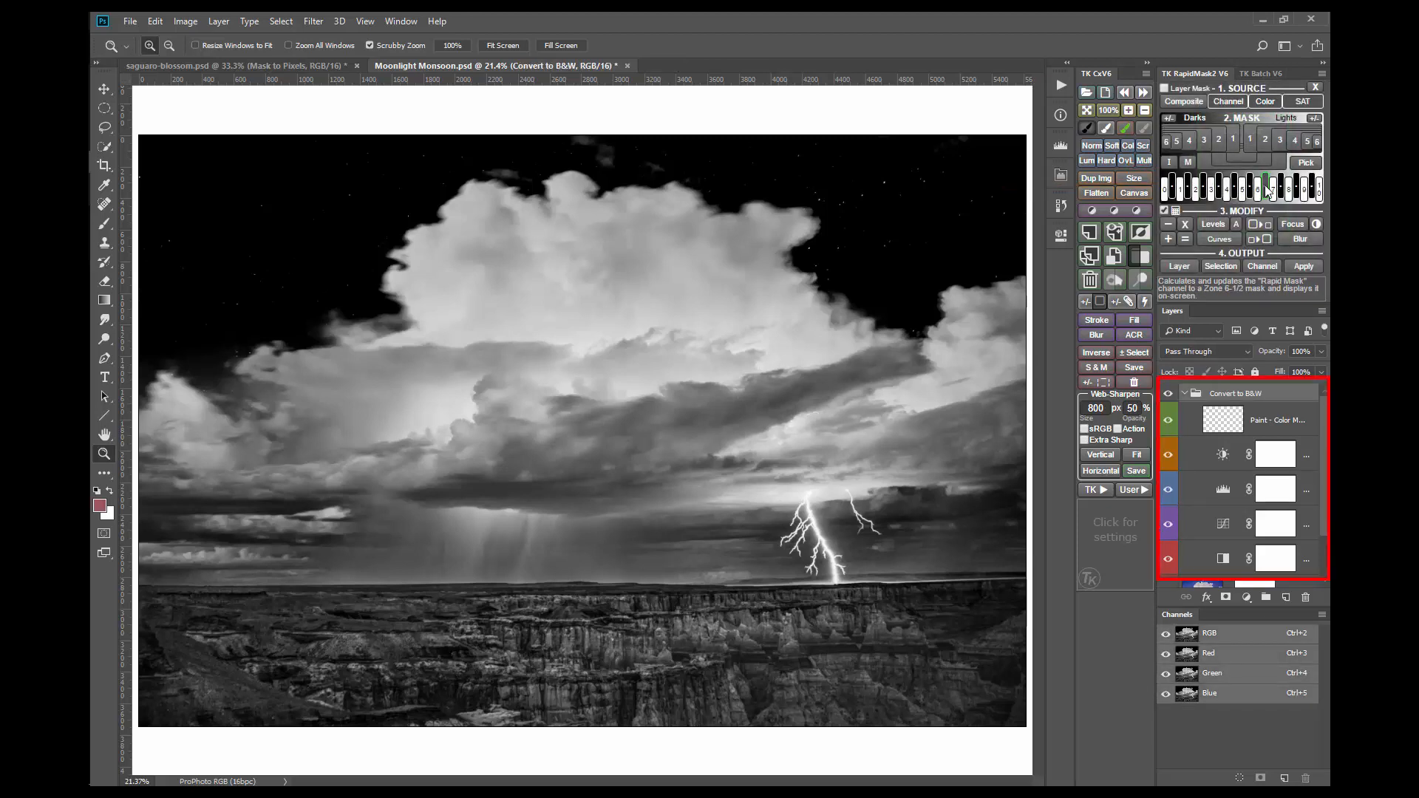